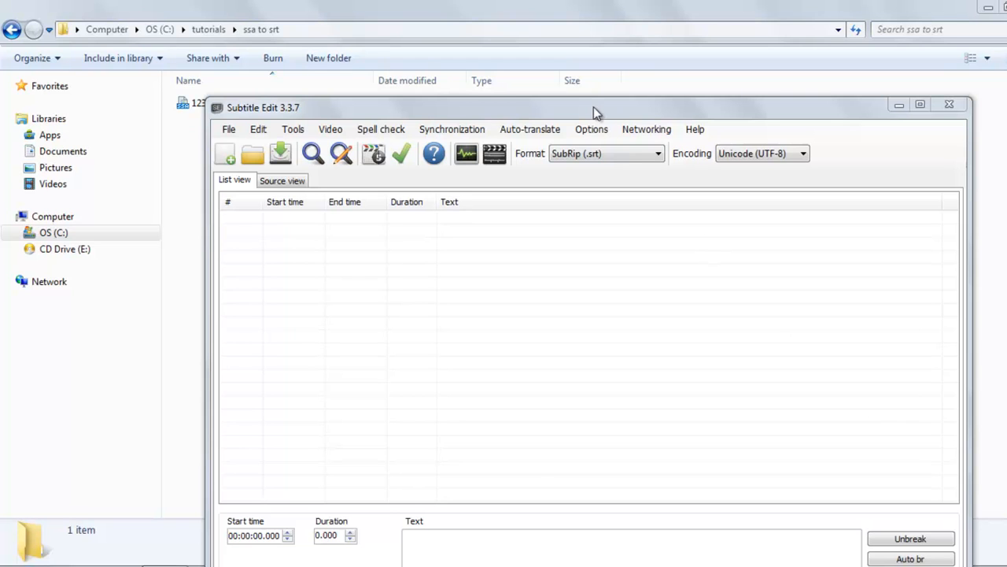
Load 1234.ssa by dragging it into the editor; dismiss the extra Open subtitle dialog unused.
{"action": "left_click_drag", "start_coordinate": [595, 107], "coordinate": [595, 139]}
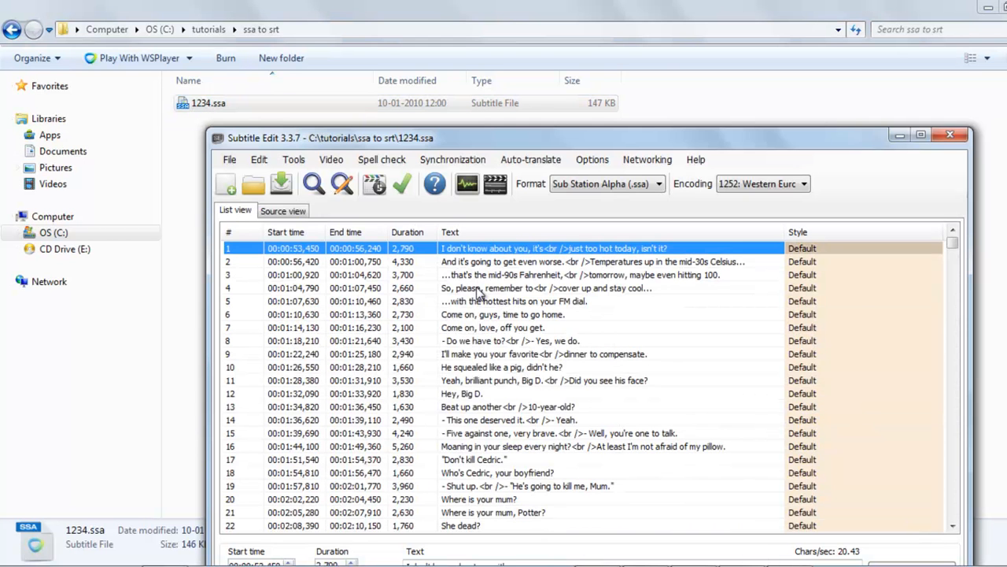
{"action": "mouse_move", "coordinate": [253, 182]}
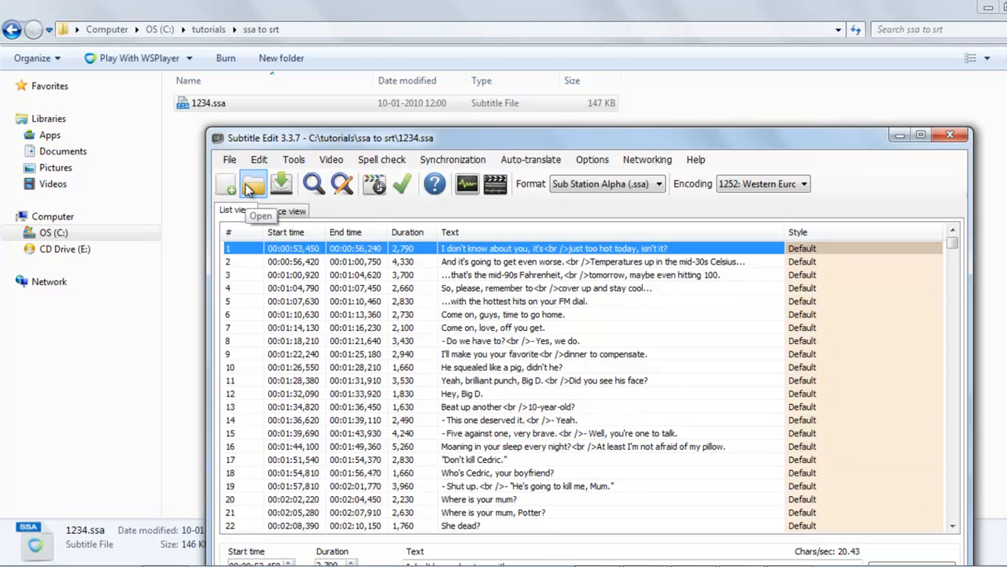
{"action": "left_click", "coordinate": [251, 183]}
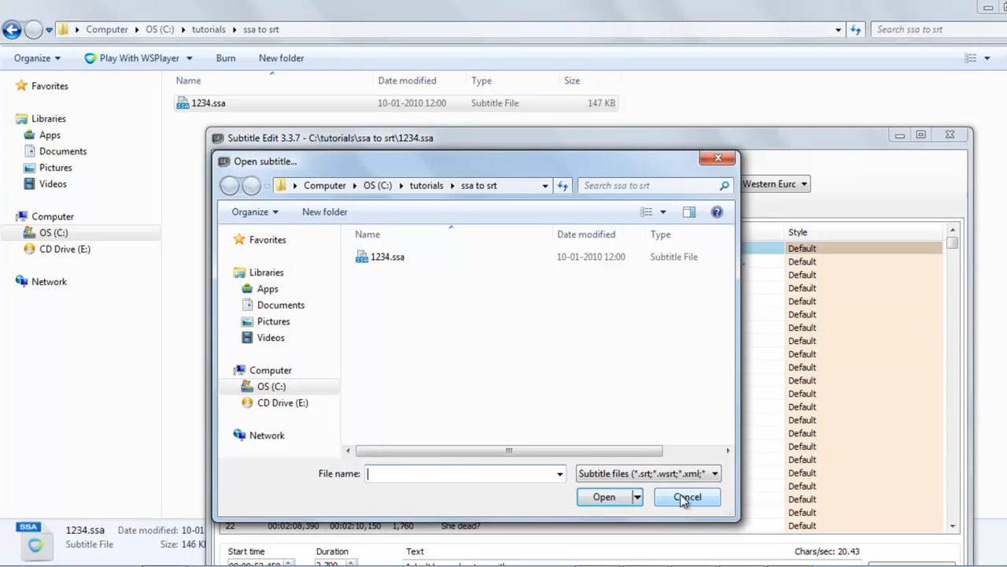
{"action": "left_click", "coordinate": [686, 497]}
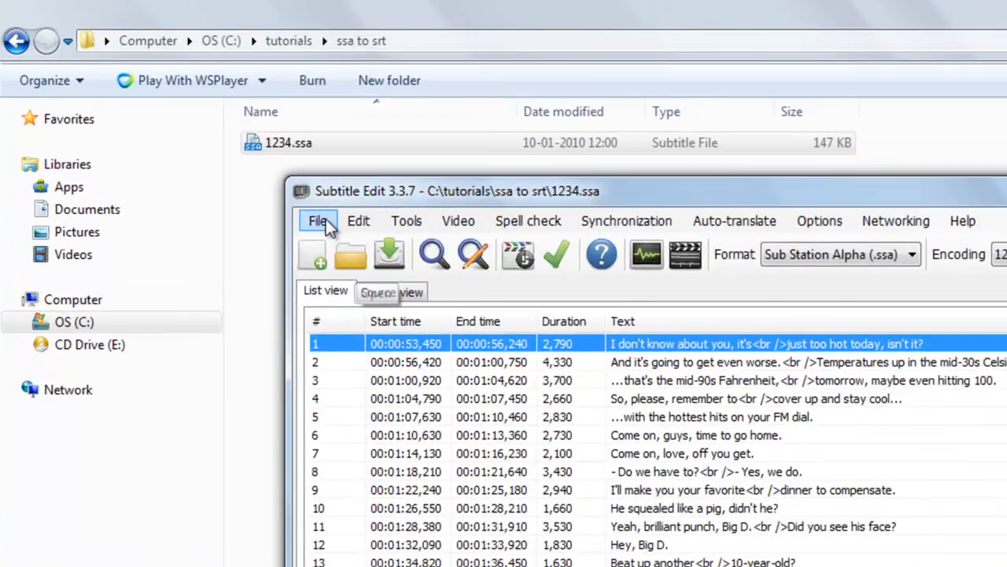
Save the subtitles as 1234.srt with SubRip (*.srt) as the format, next to the original.
{"action": "left_click", "coordinate": [317, 220]}
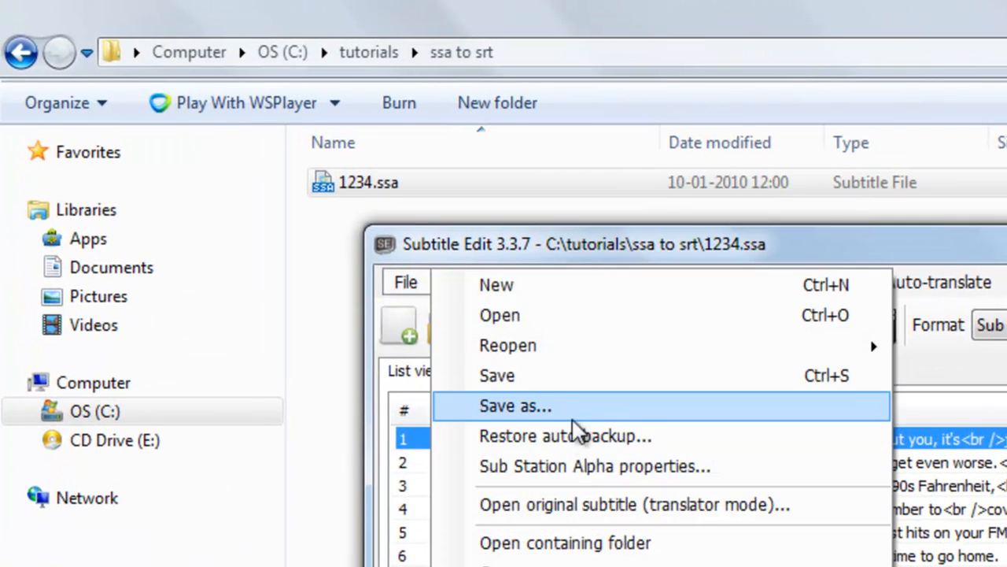
{"action": "left_click", "coordinate": [515, 406]}
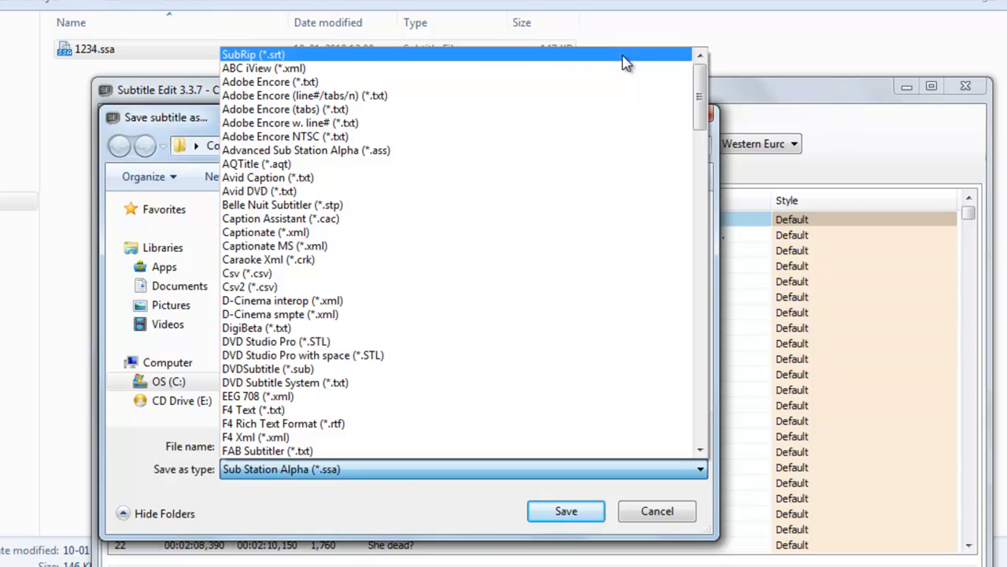
{"action": "left_click", "coordinate": [254, 54]}
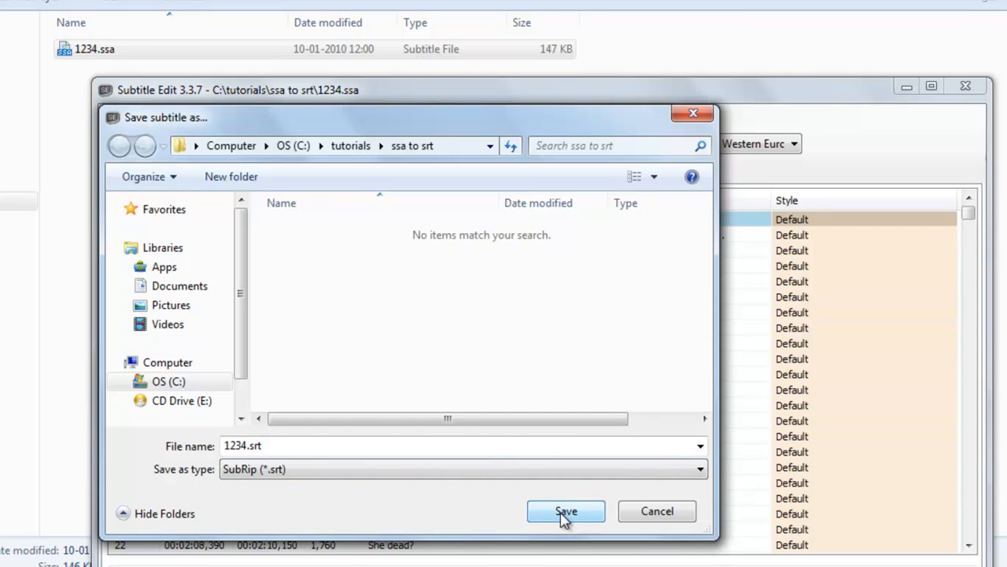
{"action": "left_click", "coordinate": [566, 510]}
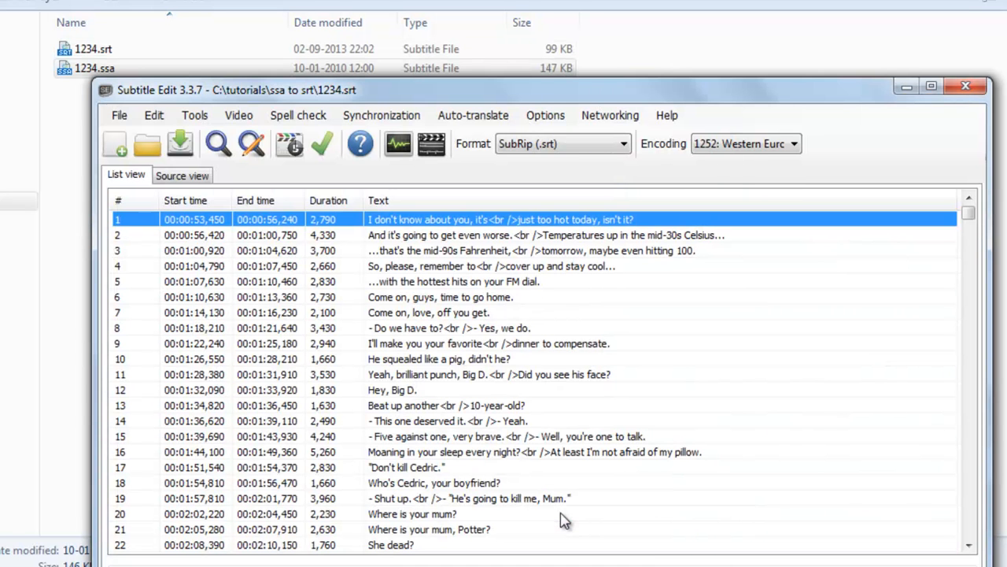